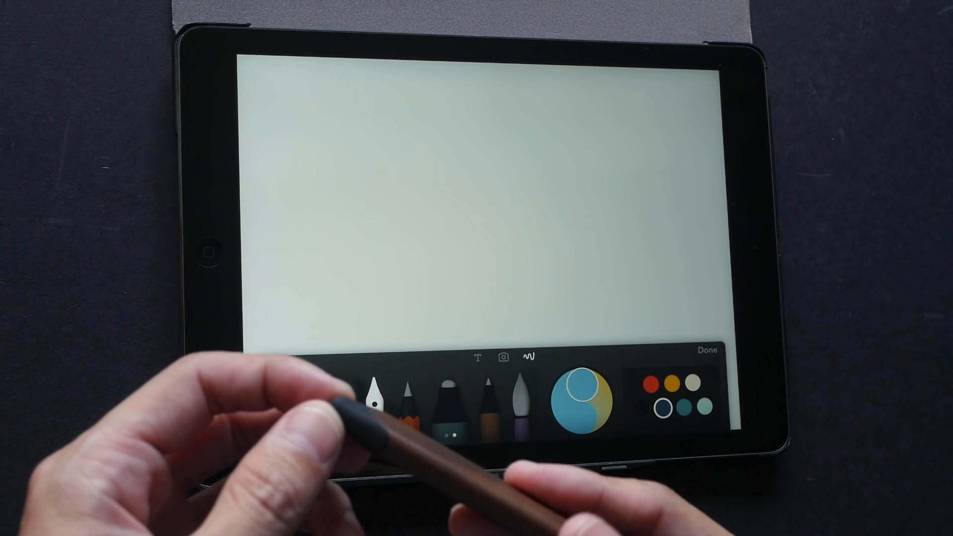
Choose a drawing tool from the tool tray on the blank page.
{"action": "left_click", "coordinate": [375, 408]}
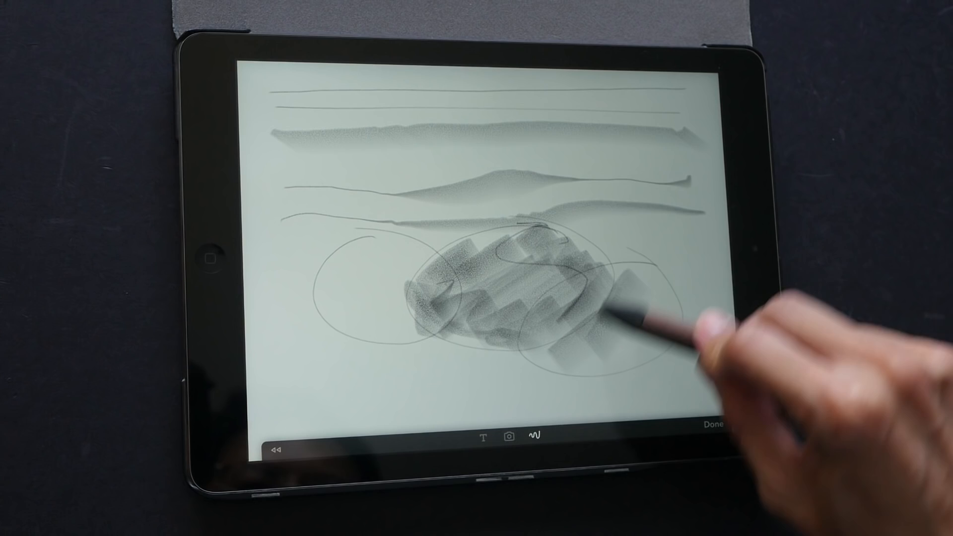
Erase vertical gaps through the strokes, then finish the page back to the journal.
{"action": "left_click", "coordinate": [538, 436]}
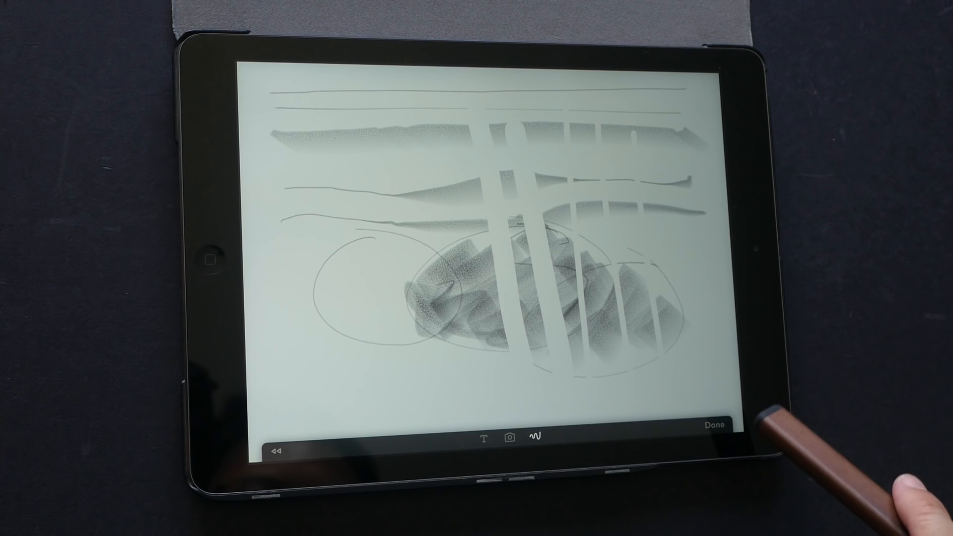
{"action": "left_click", "coordinate": [716, 423]}
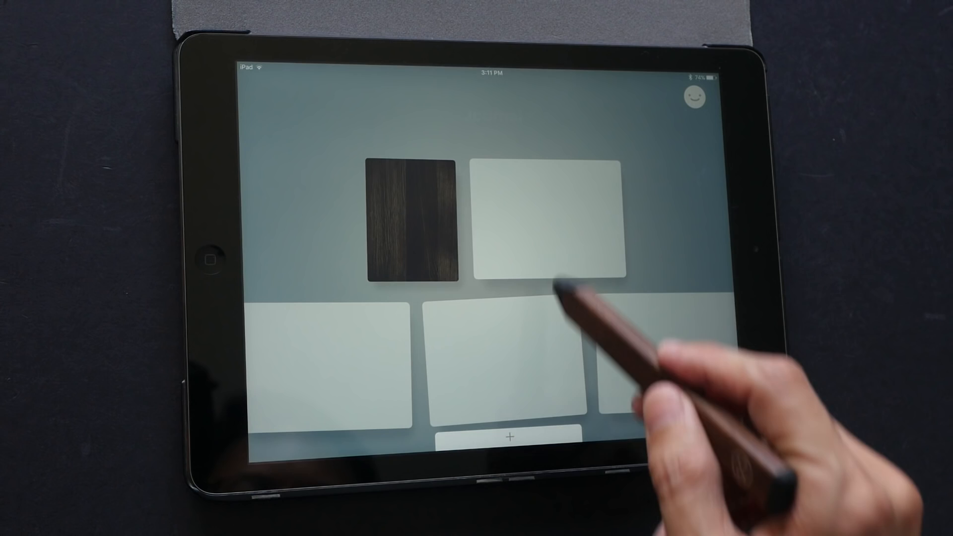